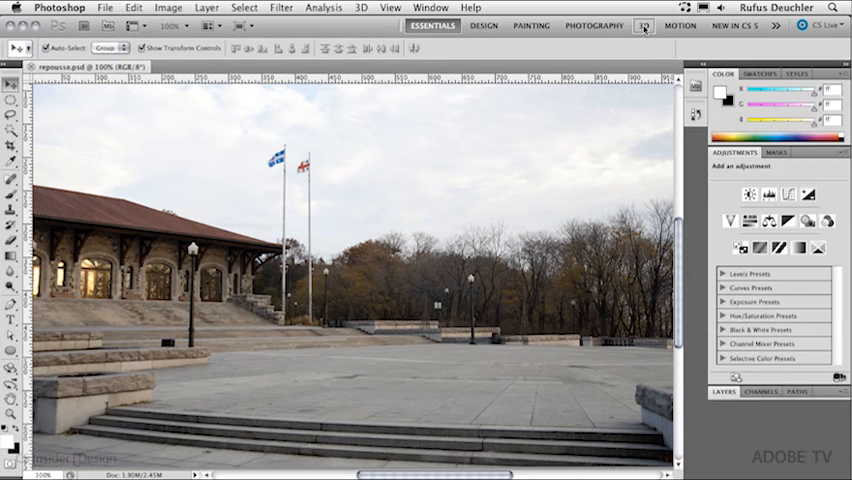
Switch to the 3D workspace and set the 3D panel source to 3D Shape From Preset.
left_click(352, 7)
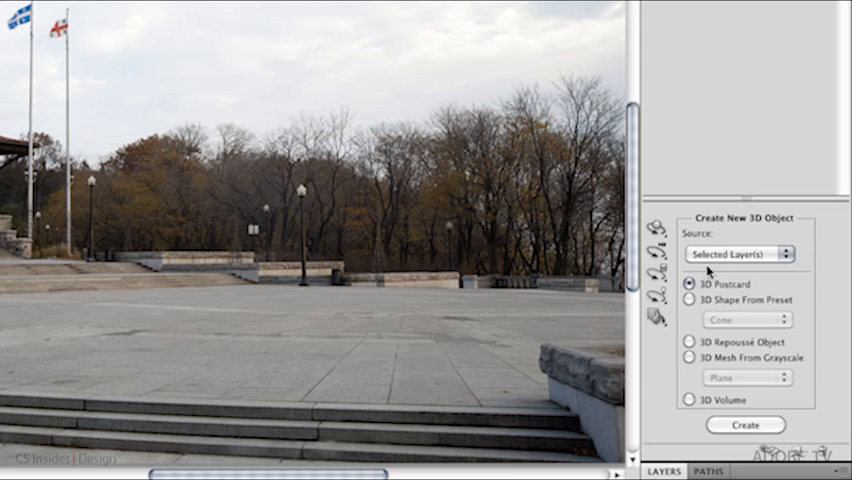
left_click(740, 253)
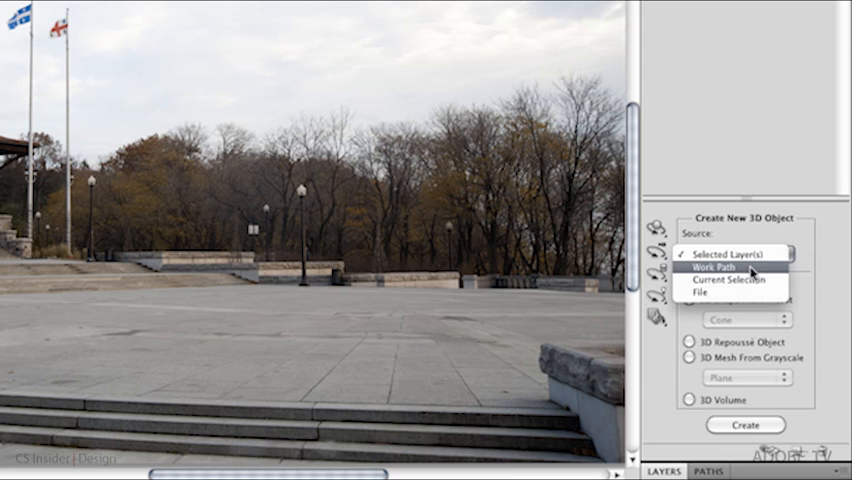
mouse_move(744, 294)
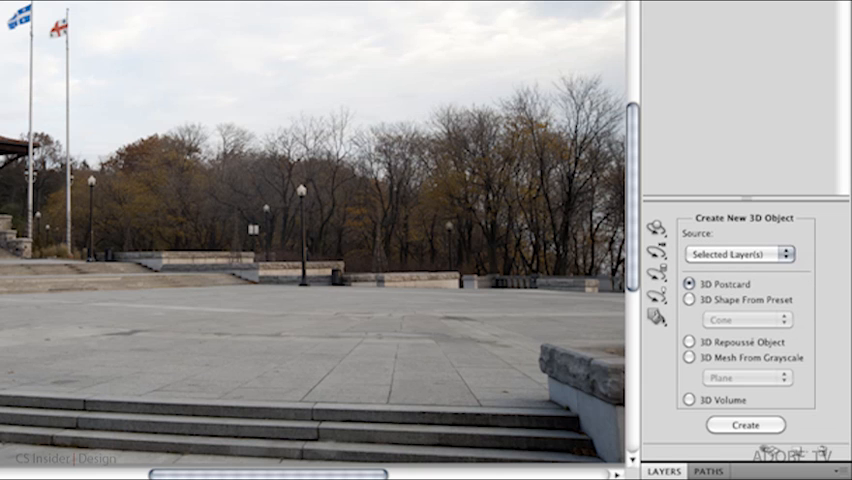
mouse_move(689, 322)
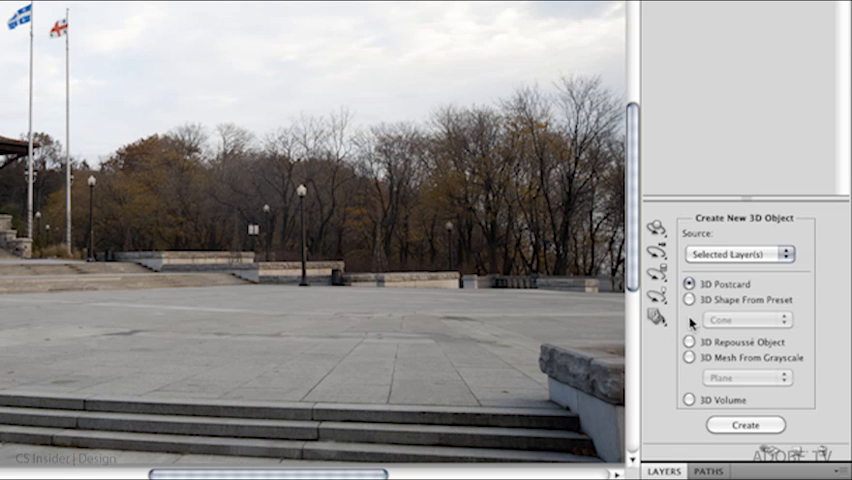
left_click(748, 320)
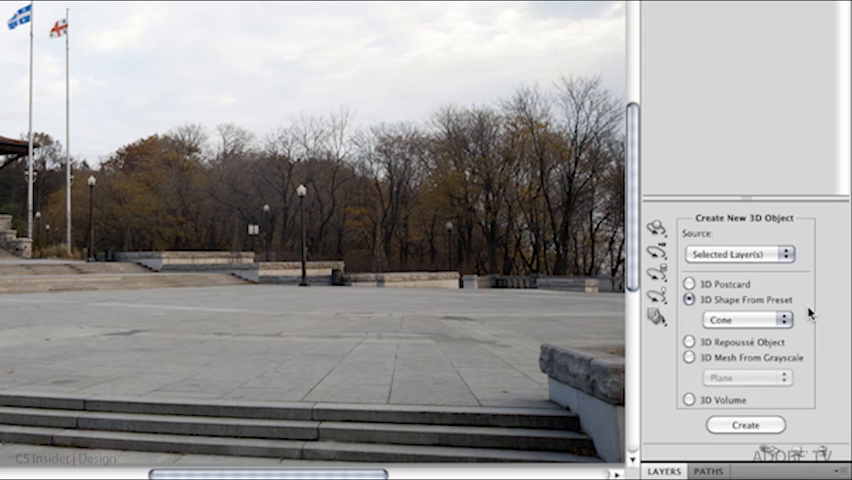
mouse_move(502, 315)
type("Crea")
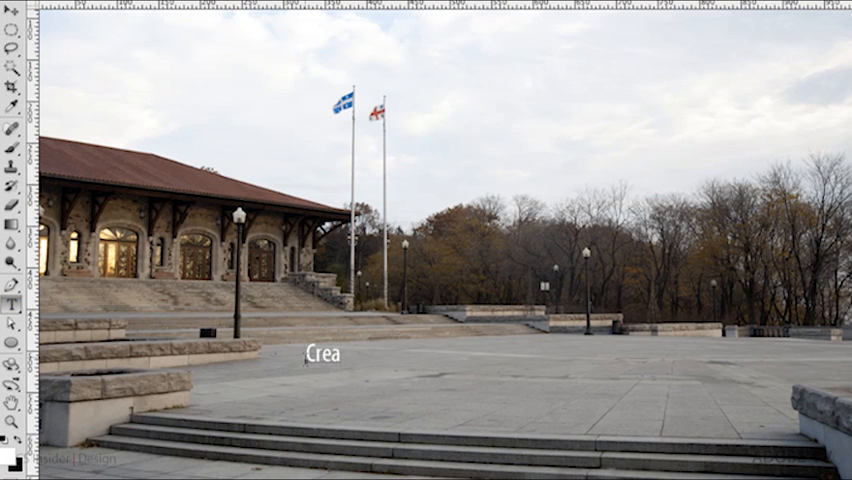
Type the text for the Create text layer over the park photo.
type("te")
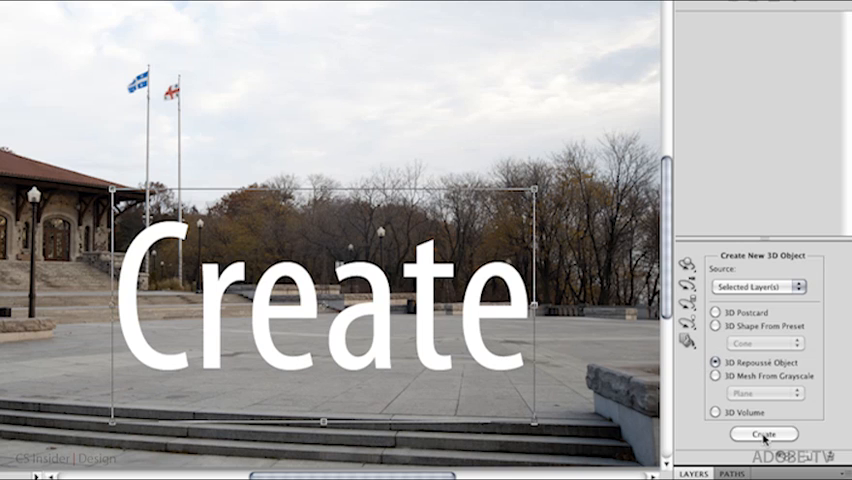
Create a 3D Repoussé object from the Create text, agreeing to rasterize the layer.
left_click(762, 433)
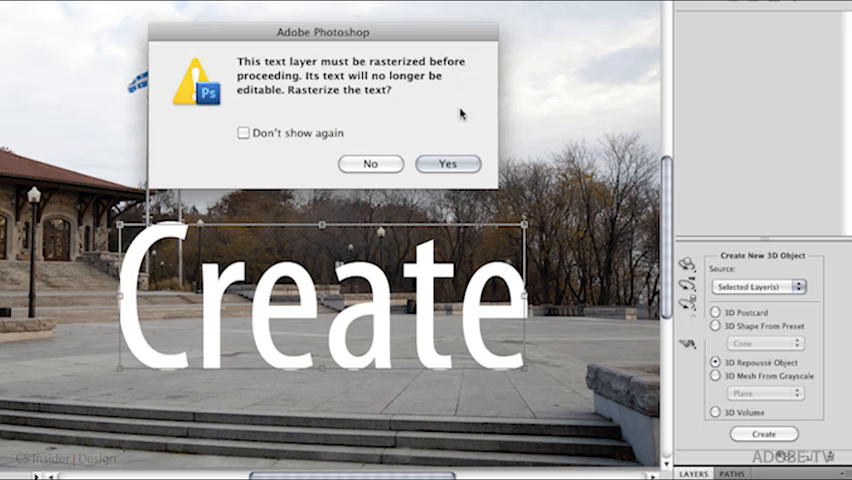
mouse_move(287, 347)
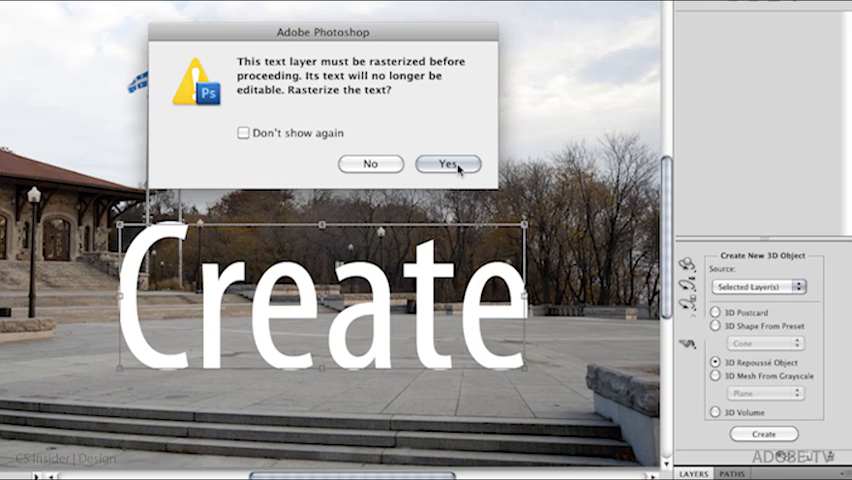
left_click(448, 164)
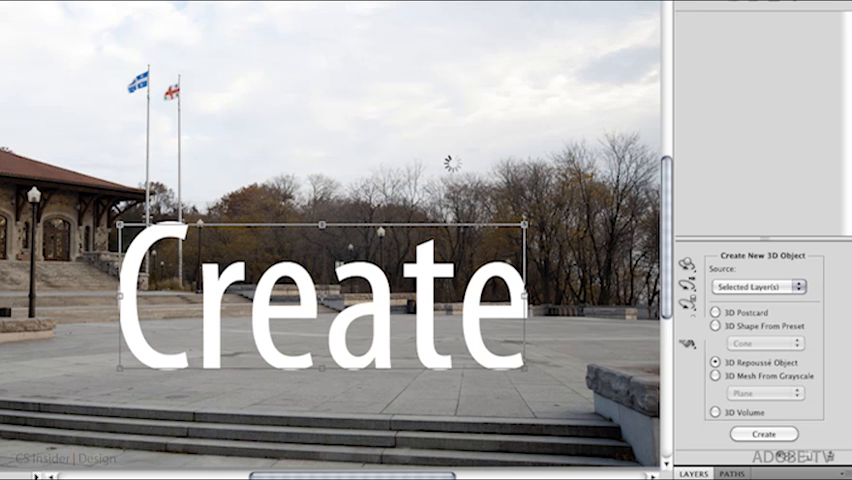
left_click(761, 434)
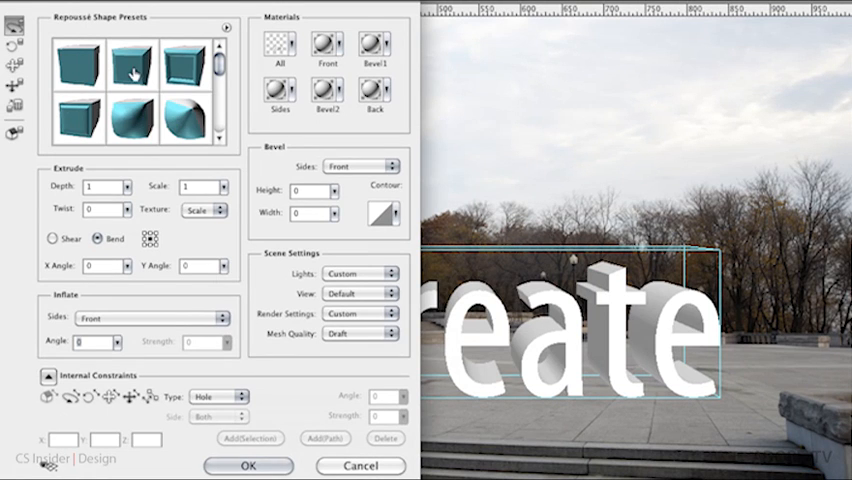
mouse_move(157, 131)
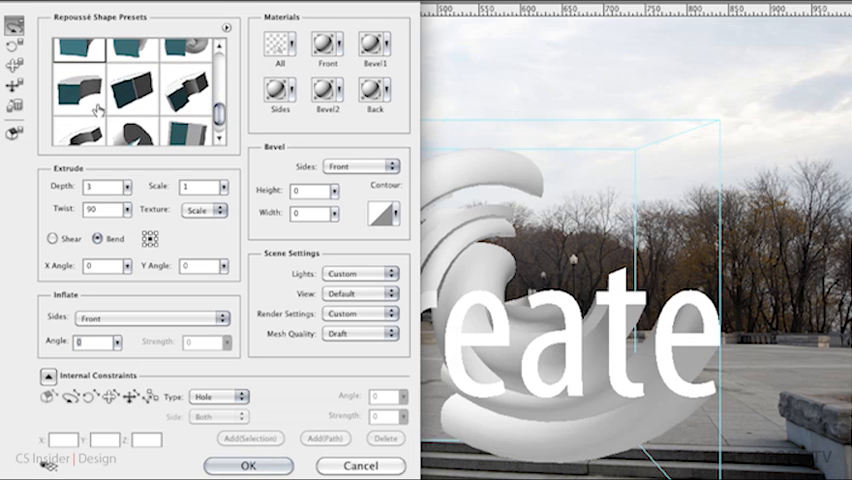
left_click(79, 90)
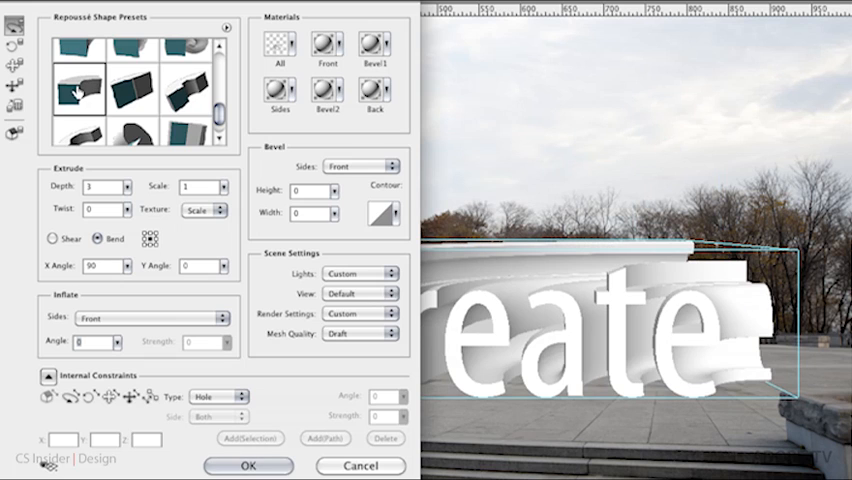
mouse_move(85, 95)
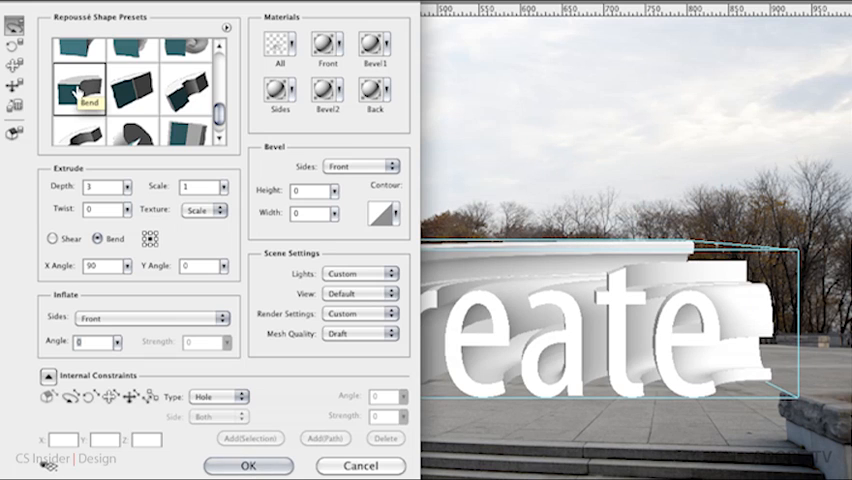
mouse_move(215, 92)
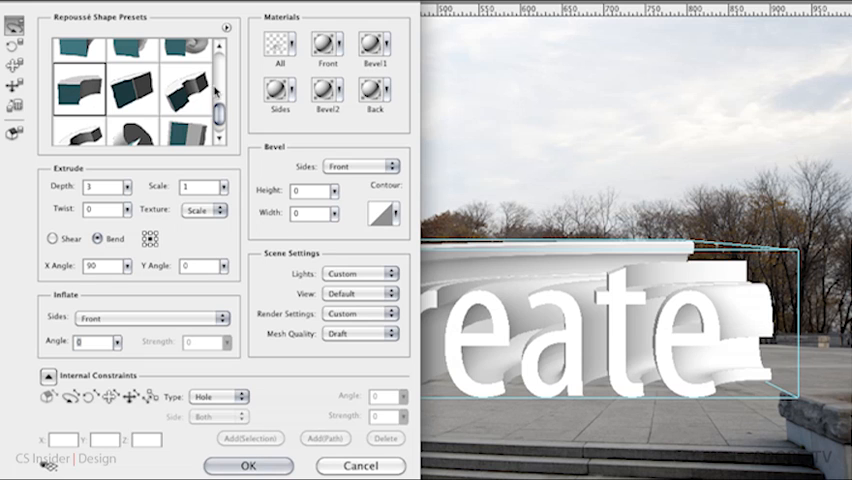
scroll("down", 3)
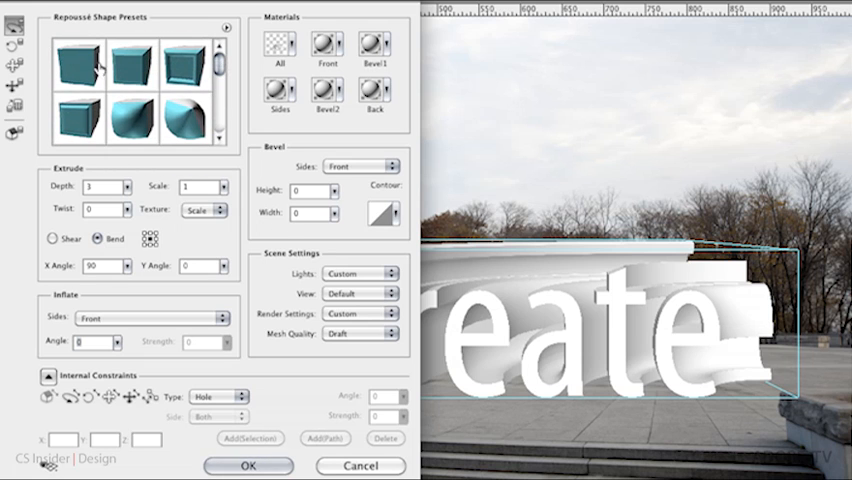
mouse_move(74, 65)
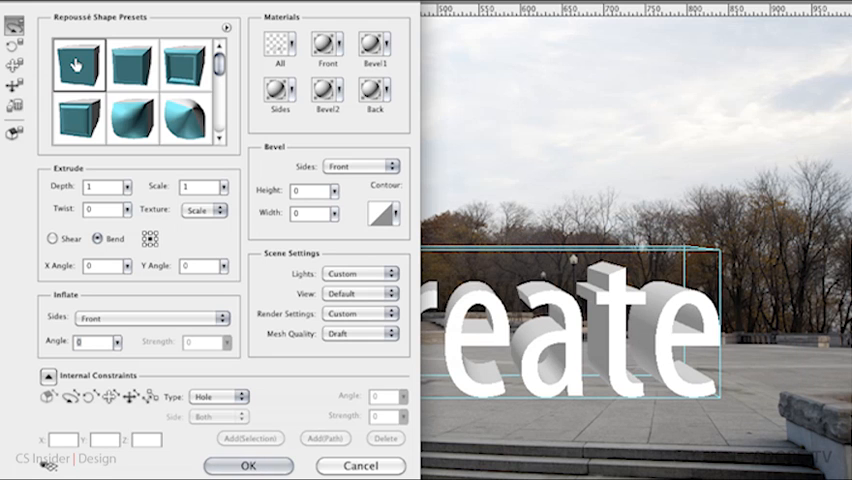
mouse_move(397, 107)
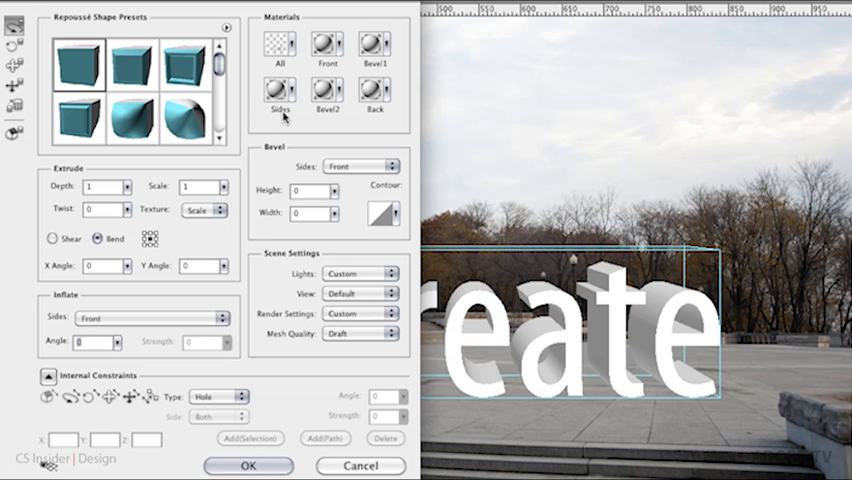
left_click(281, 44)
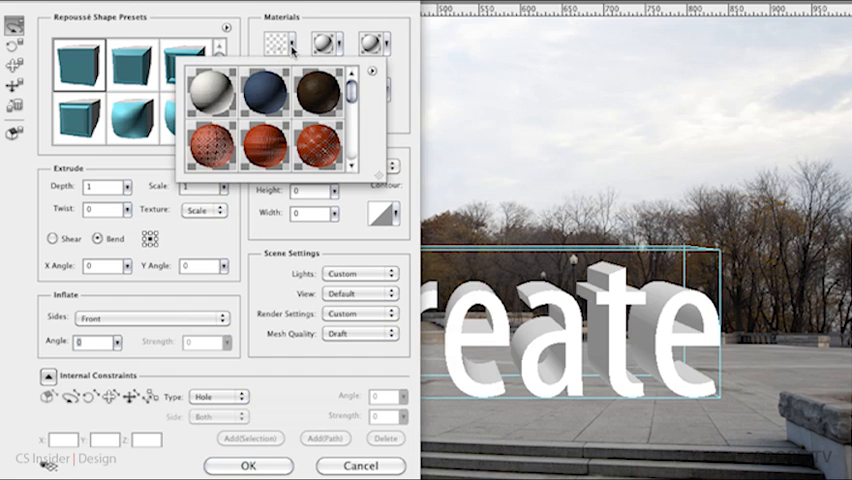
scroll("down", 3)
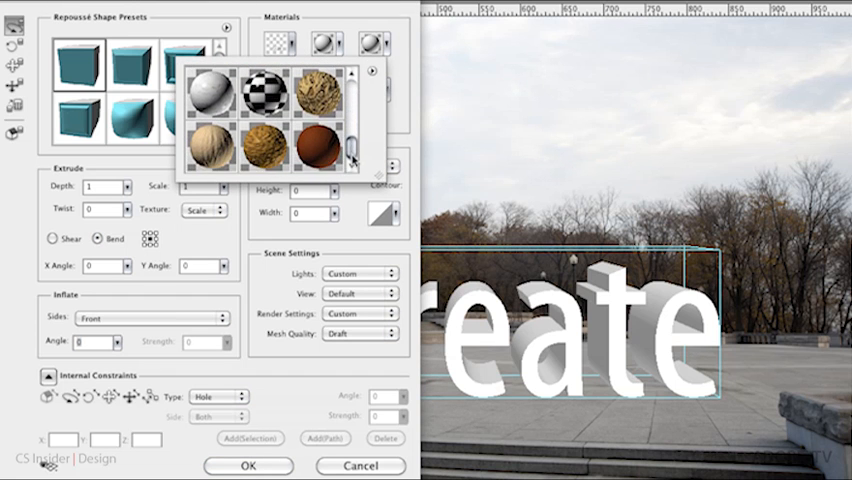
scroll("down", 3)
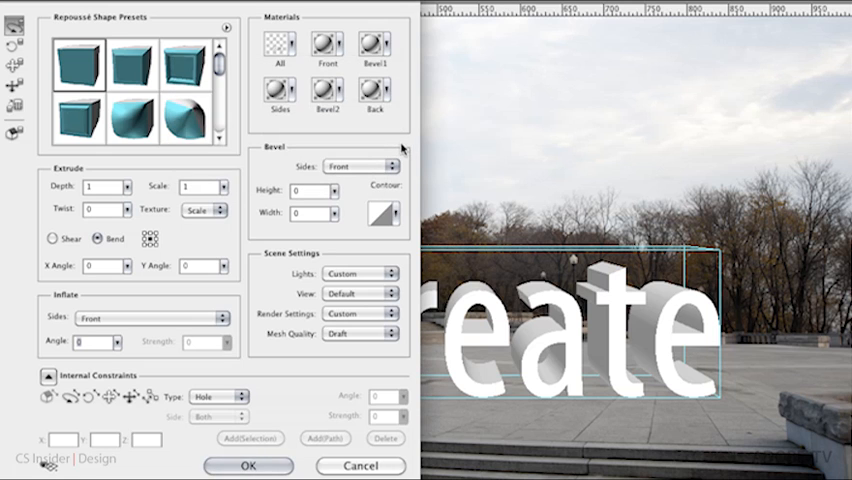
mouse_move(393, 148)
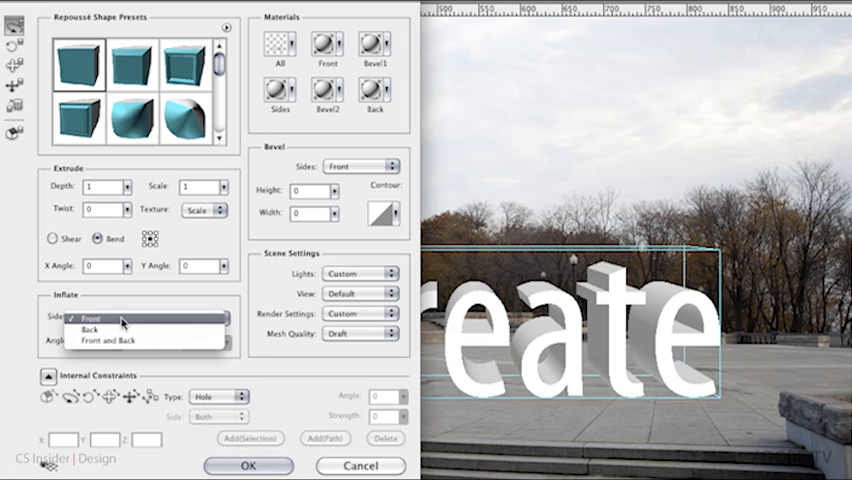
left_click(92, 319)
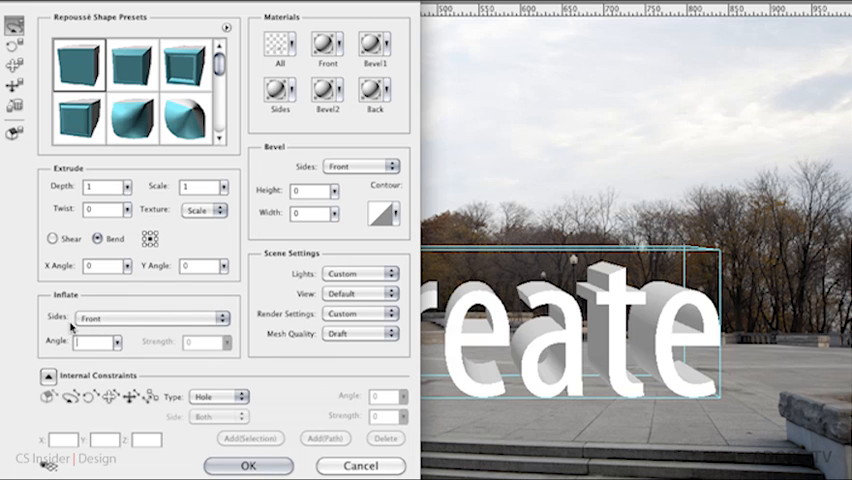
type("10")
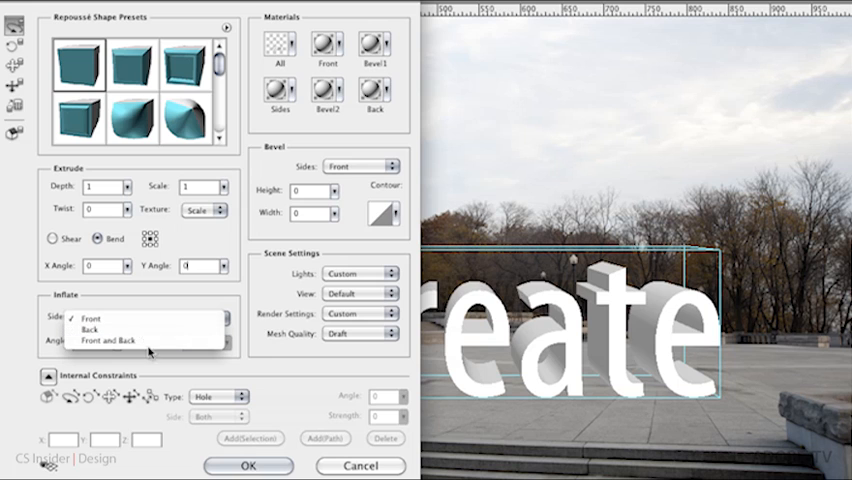
left_click(93, 320)
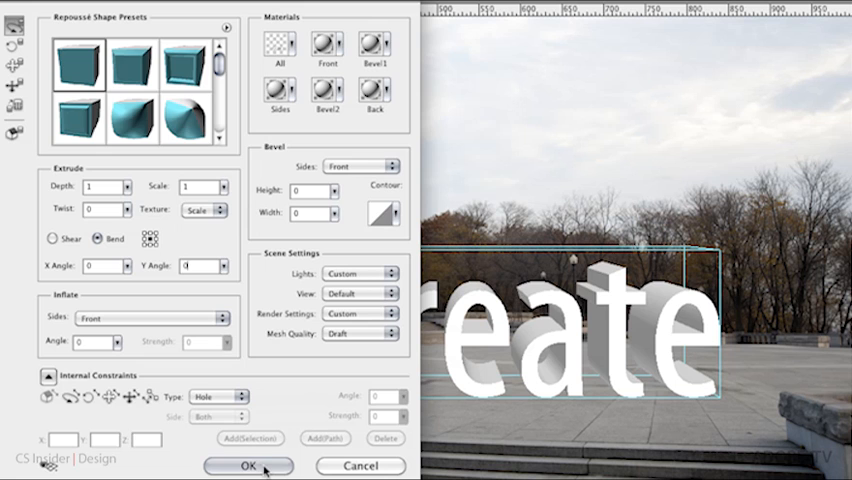
Accept the Repoussé dialog settings for the Create letters and open the 3D menu.
left_click(248, 466)
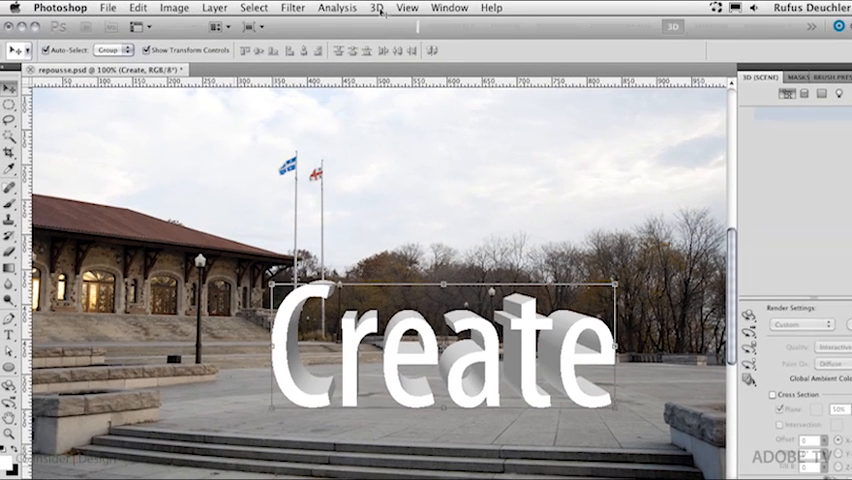
left_click(376, 8)
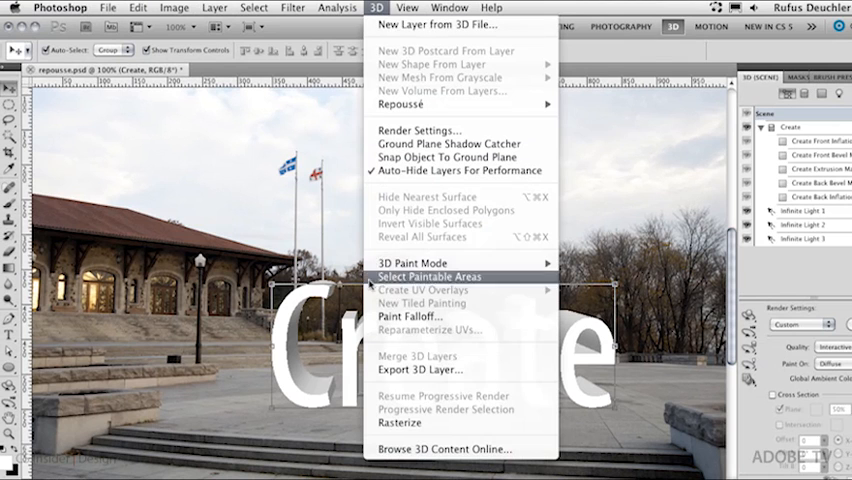
mouse_move(425, 448)
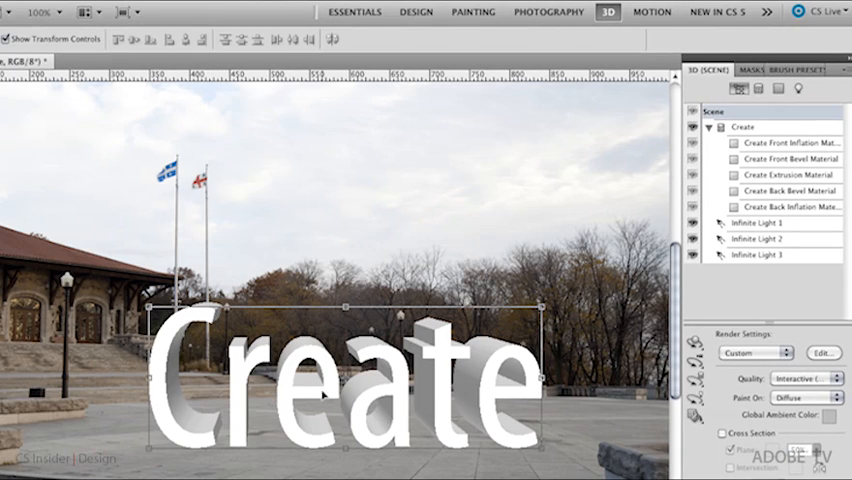
left_click(354, 12)
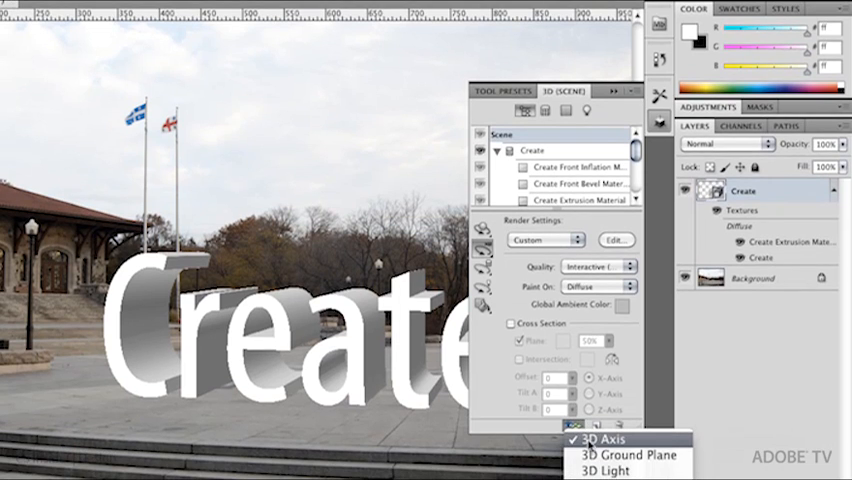
mouse_move(604, 471)
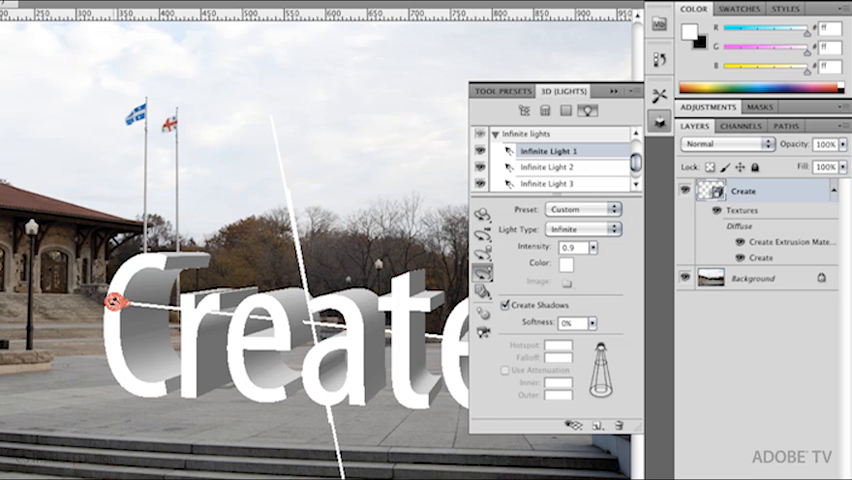
Drag Infinite Light 1's guide to rotate its direction over the Create letters.
left_click_drag(113, 300, 180, 318)
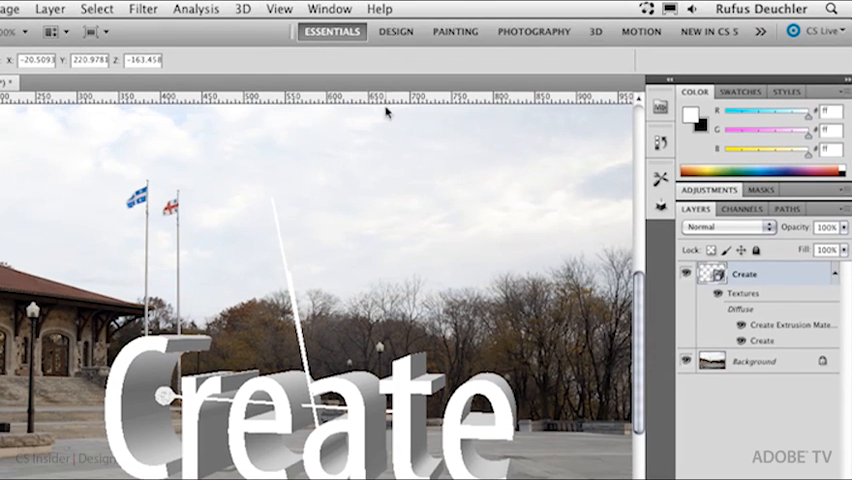
Enable 3D > Ground Plane Shadow Catcher and dismiss the ray-traced shadows notice.
left_click(241, 9)
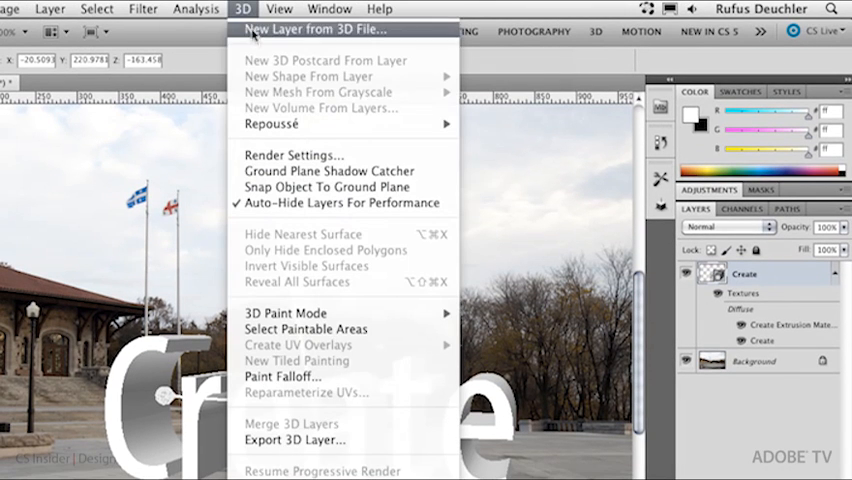
mouse_move(329, 171)
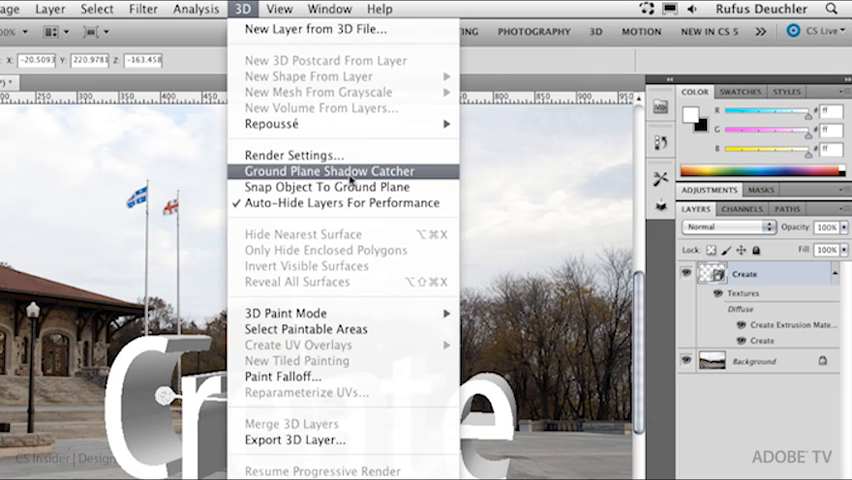
left_click(335, 171)
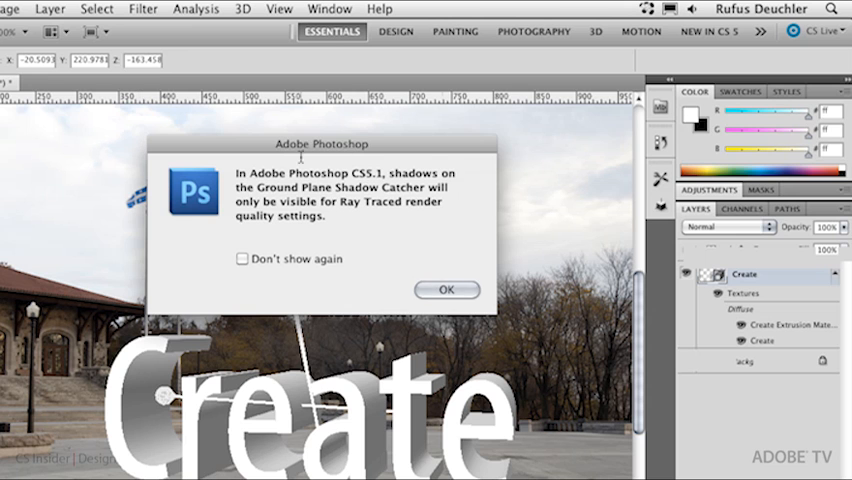
left_click(447, 289)
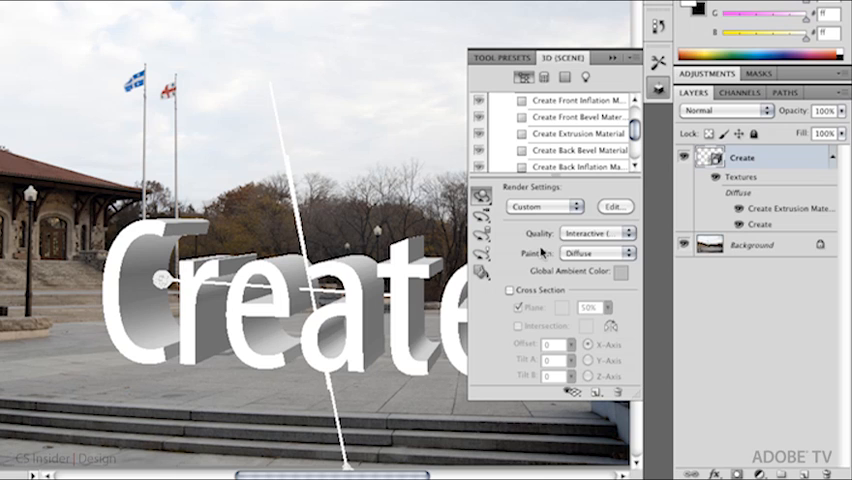
Set the 3D Scene render Quality to Ray Traced Final.
left_click(598, 233)
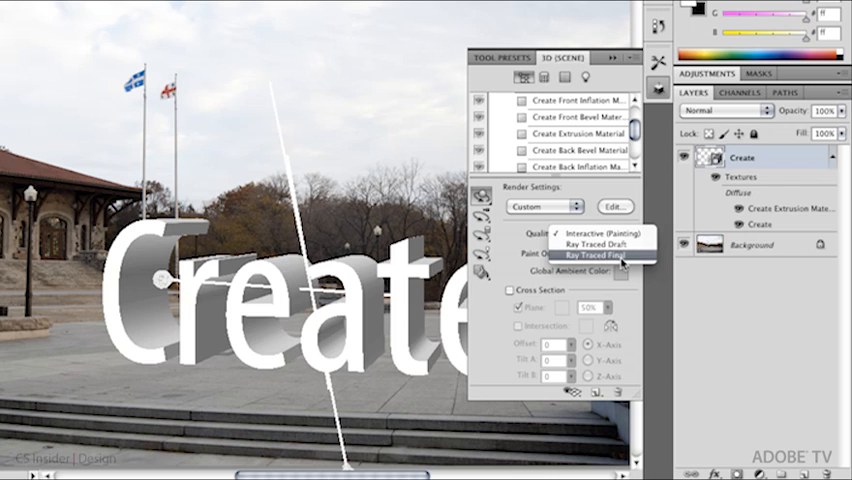
mouse_move(602, 256)
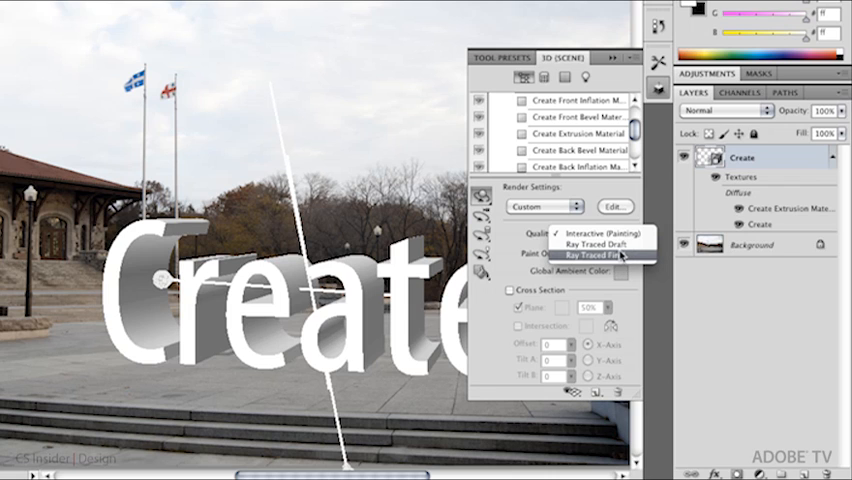
left_click(605, 253)
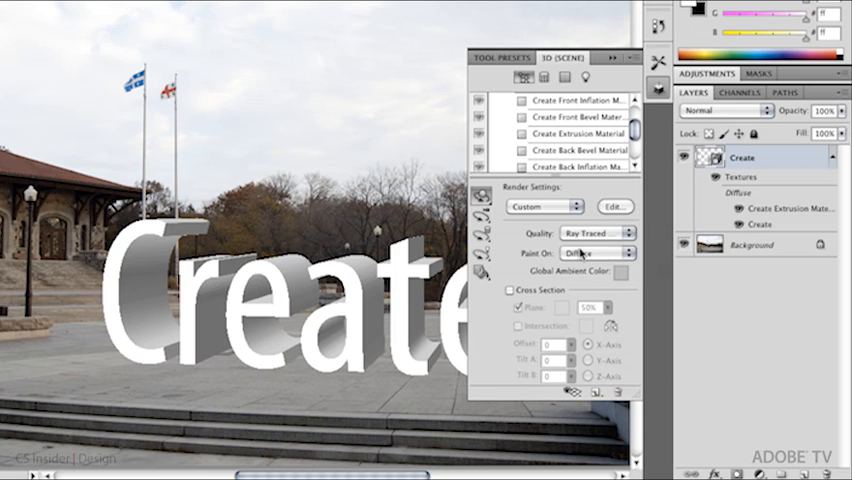